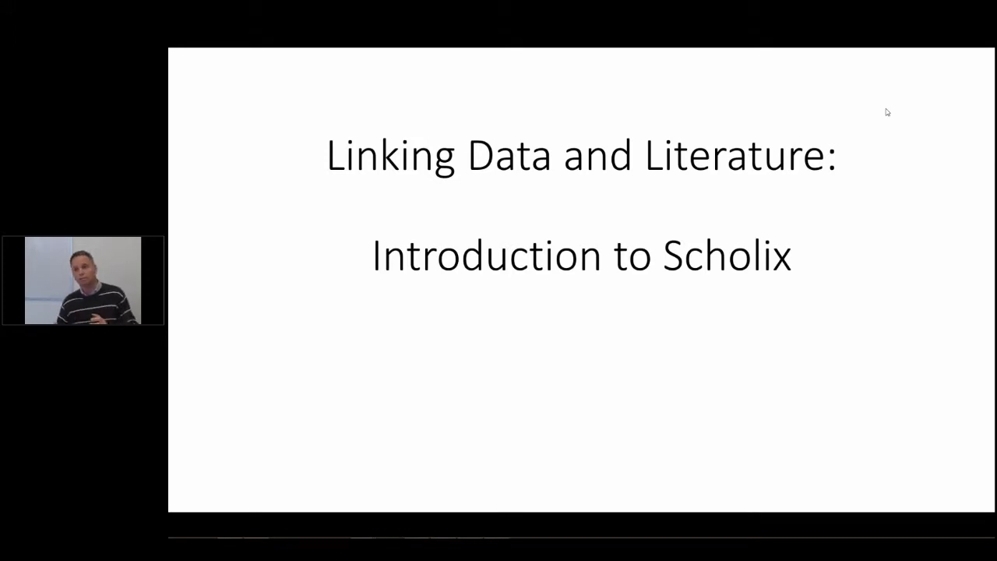
mouse_move(667, 302)
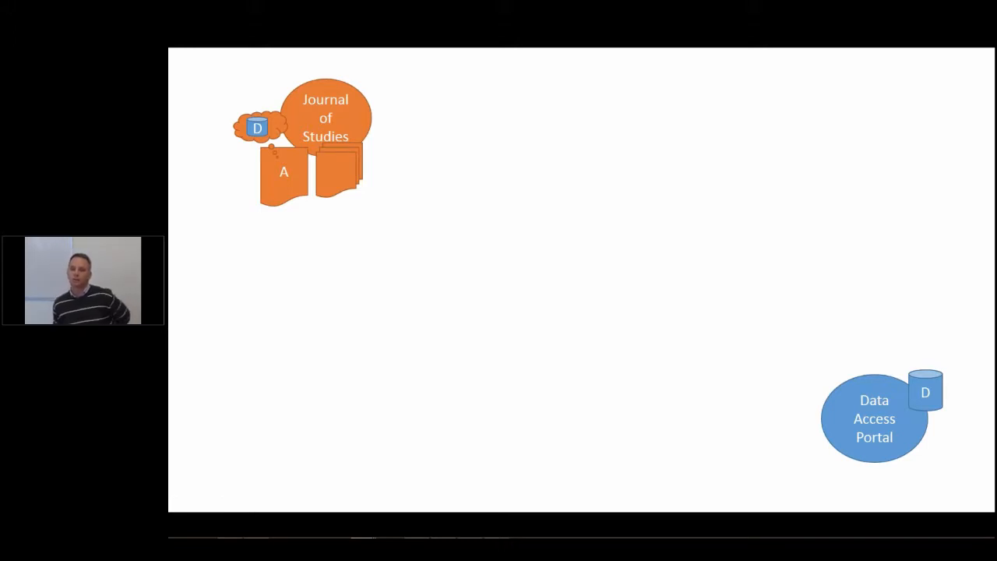
mouse_move(434, 150)
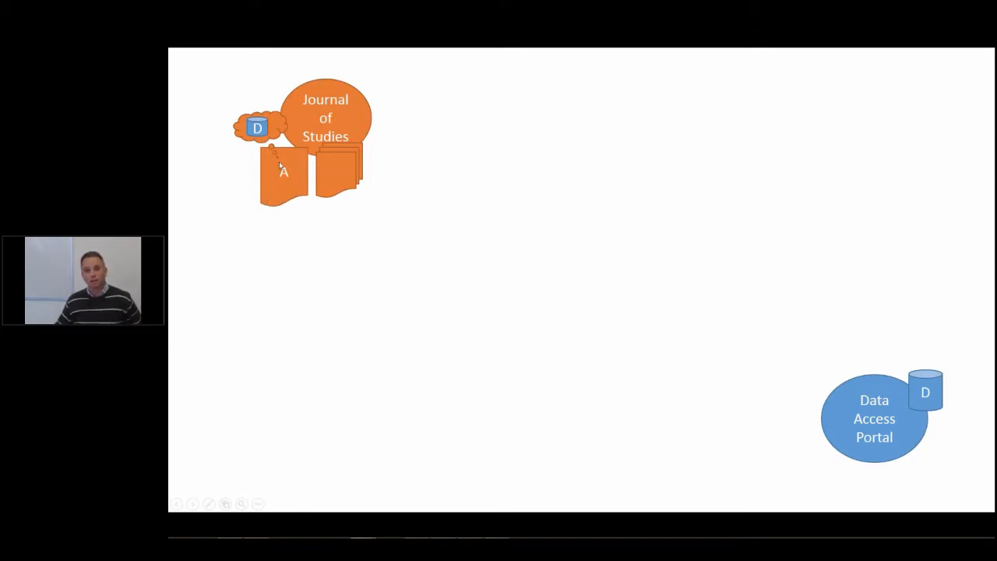
mouse_move(228, 185)
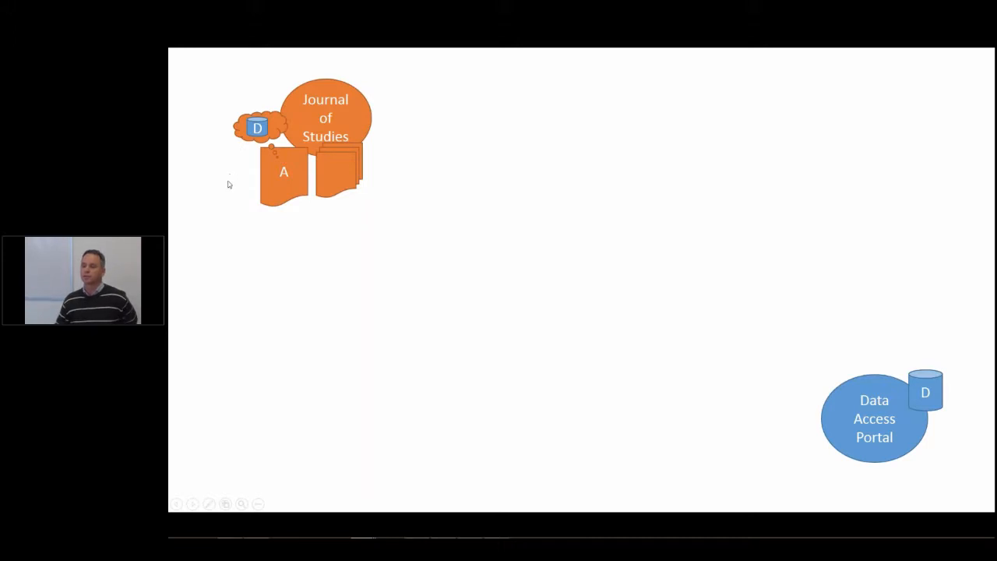
mouse_move(310, 240)
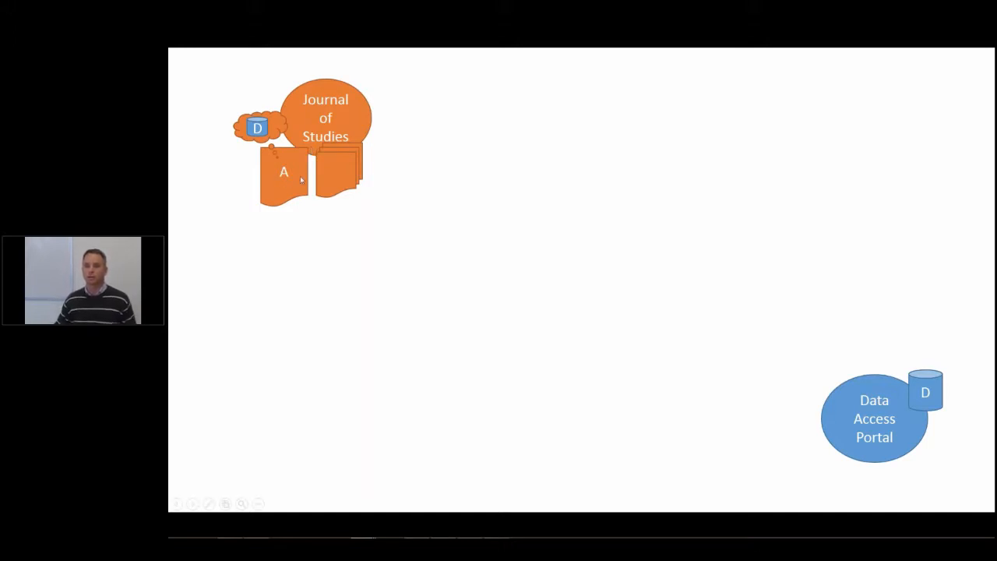
mouse_move(384, 148)
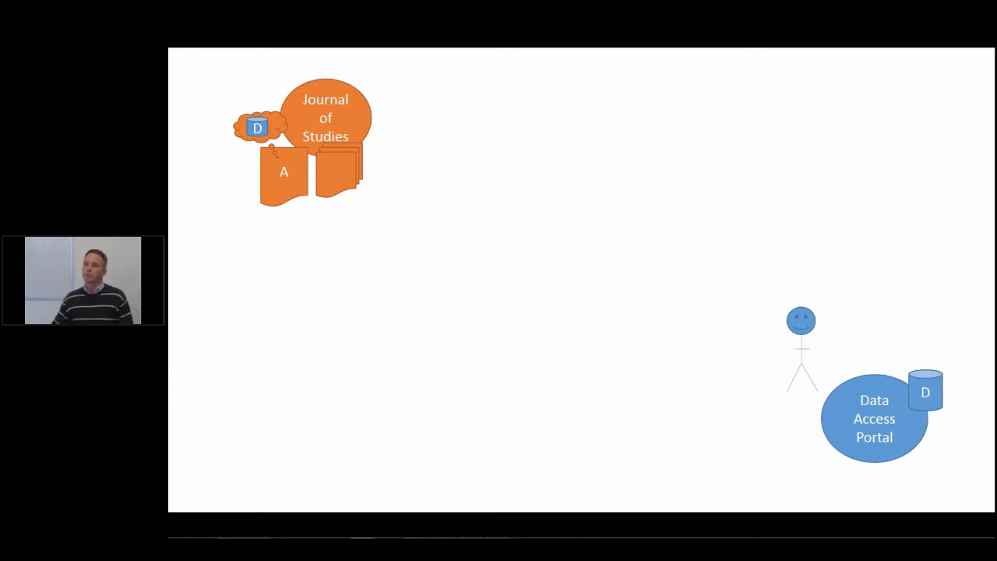
mouse_move(567, 223)
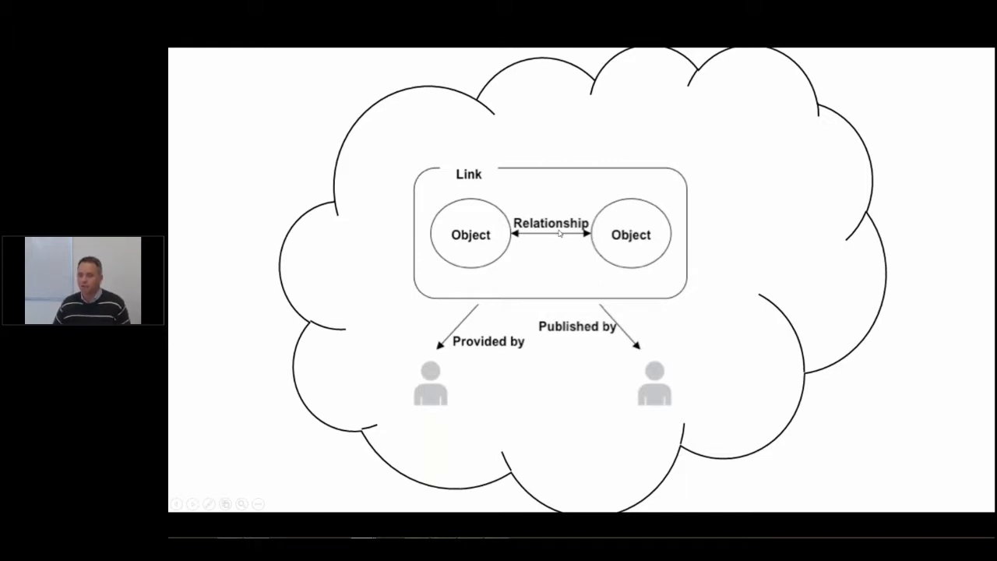
mouse_move(535, 261)
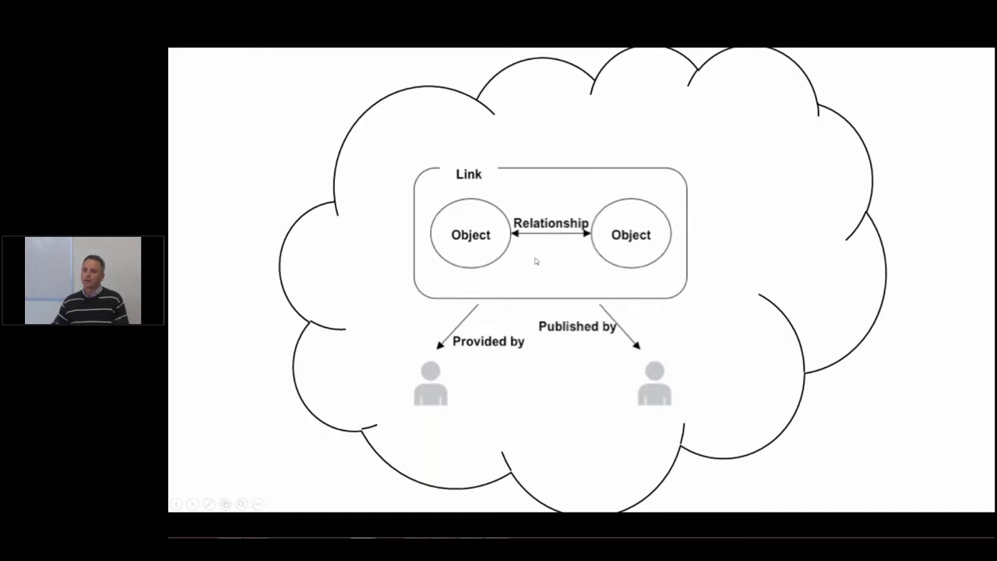
mouse_move(457, 356)
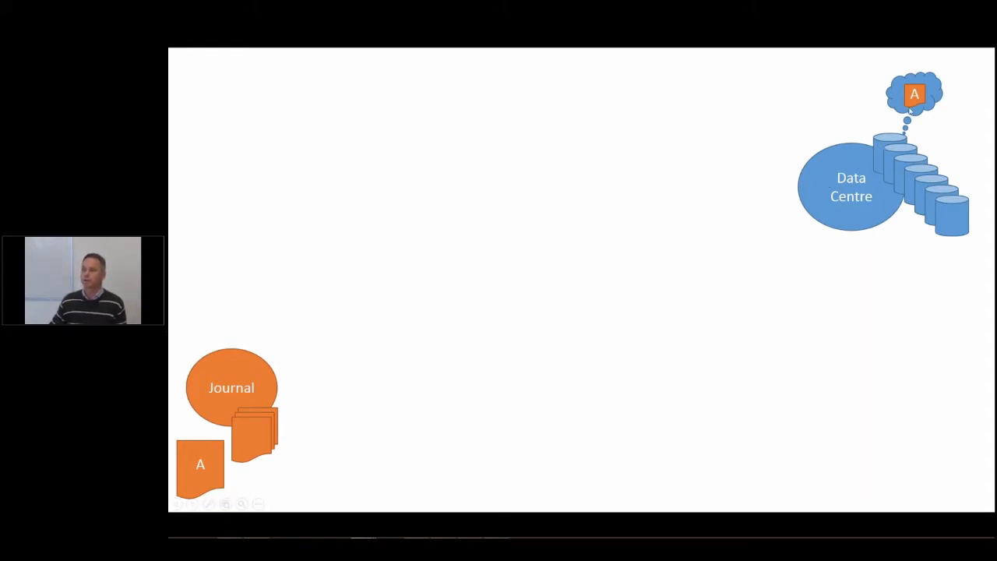
mouse_move(790, 118)
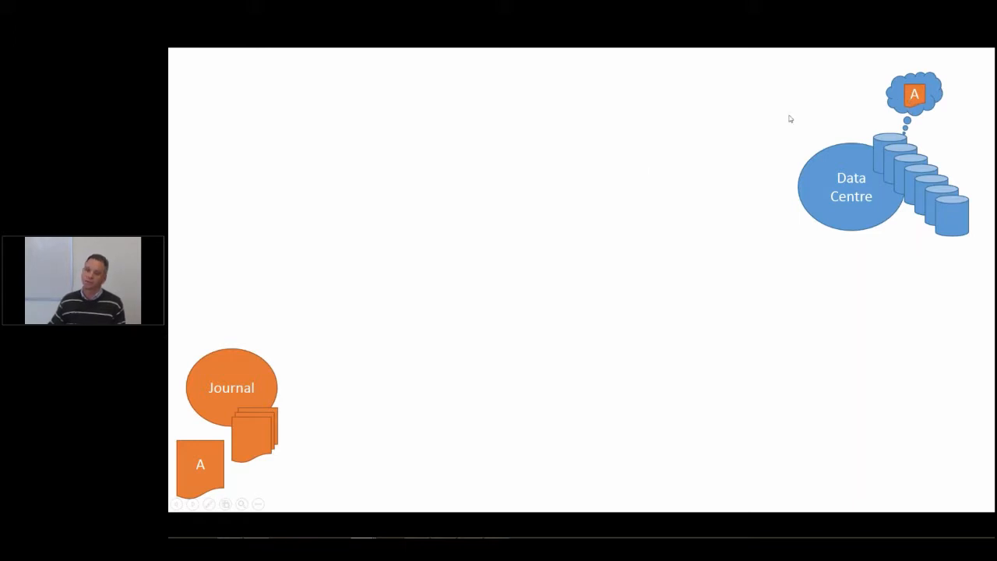
mouse_move(231, 441)
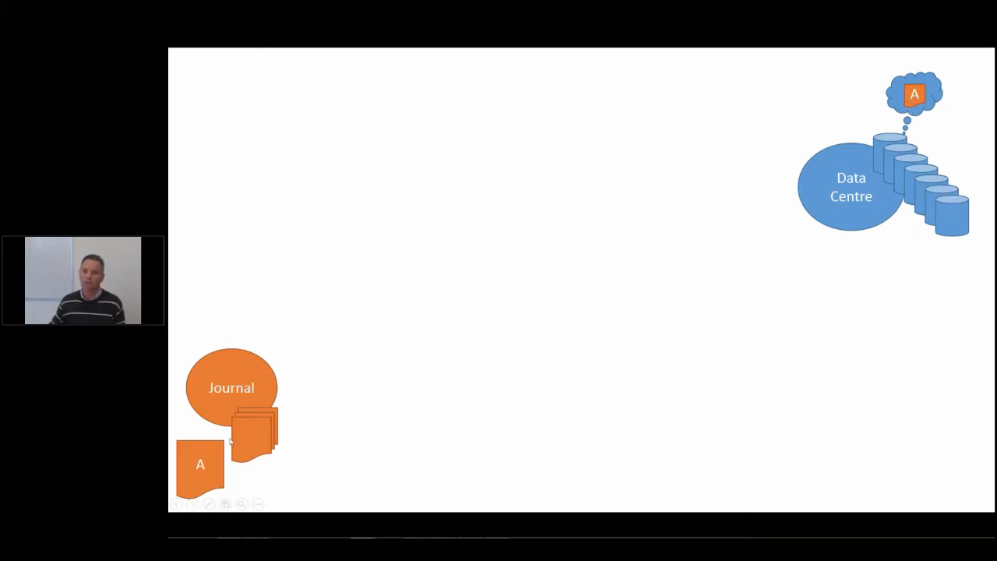
mouse_move(336, 448)
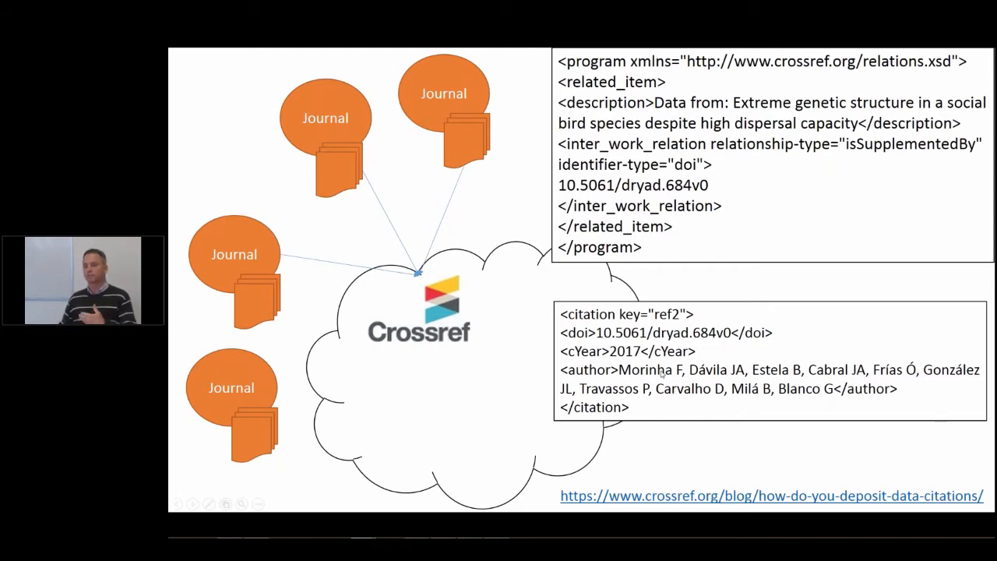
mouse_move(720, 220)
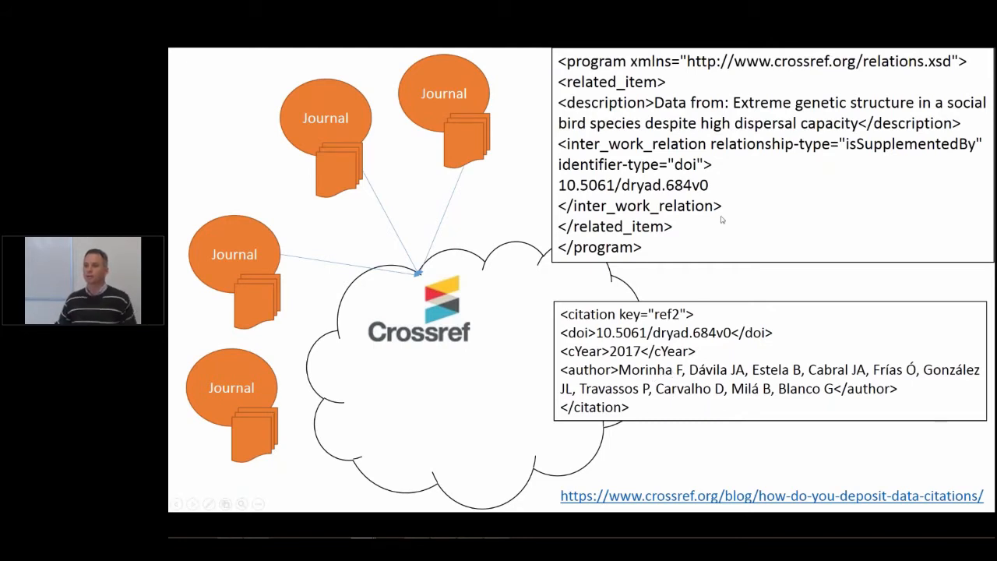
mouse_move(717, 159)
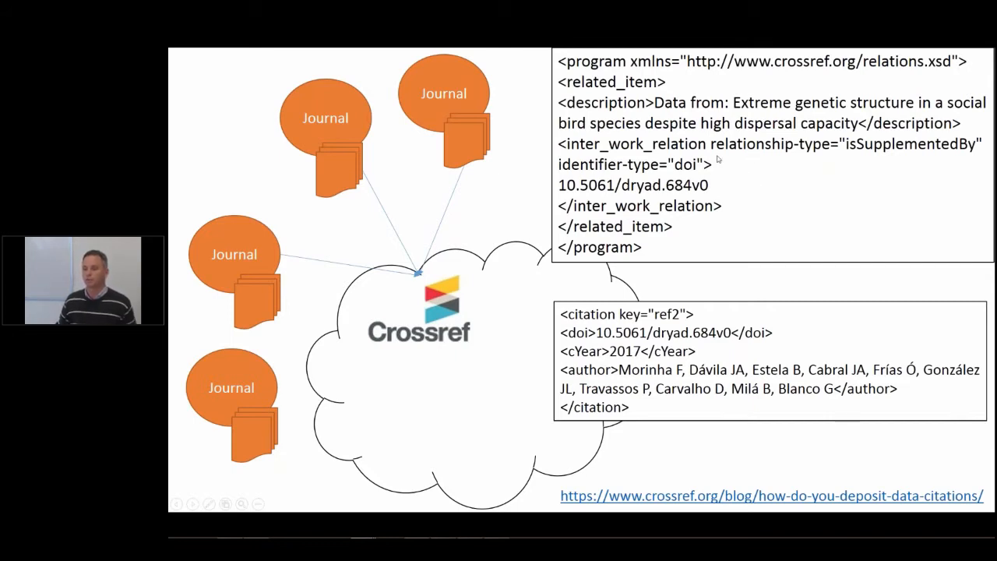
mouse_move(745, 178)
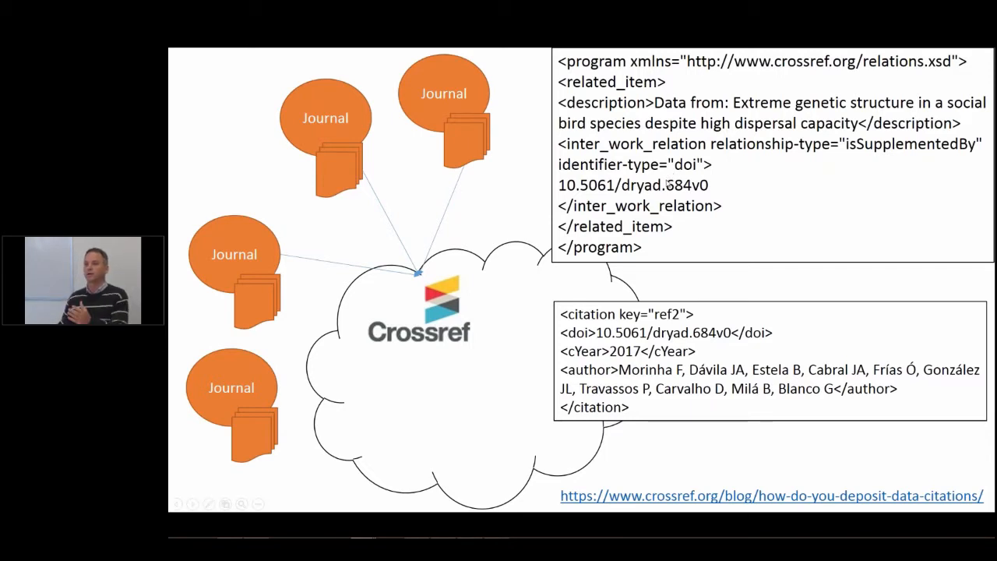
mouse_move(697, 218)
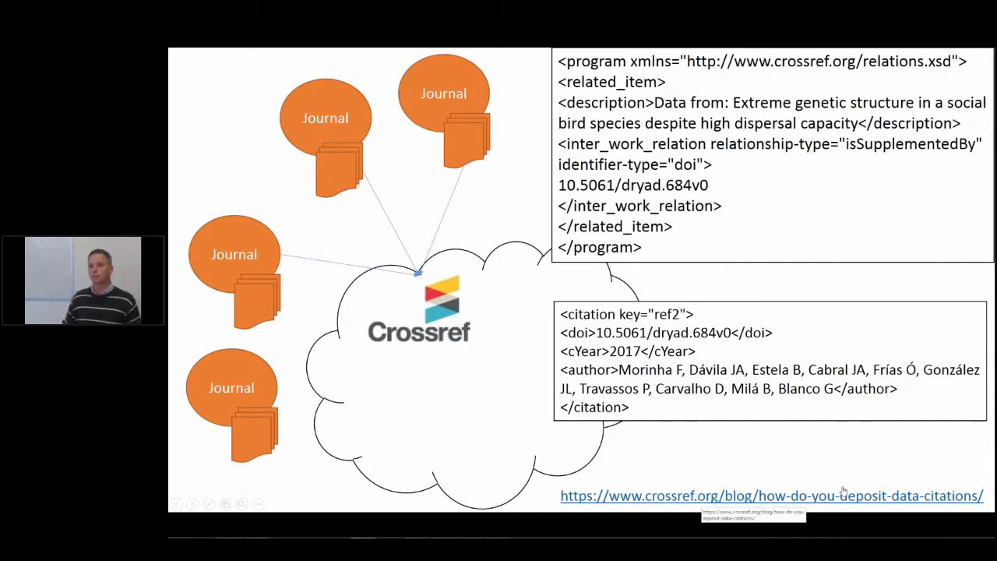
mouse_move(828, 478)
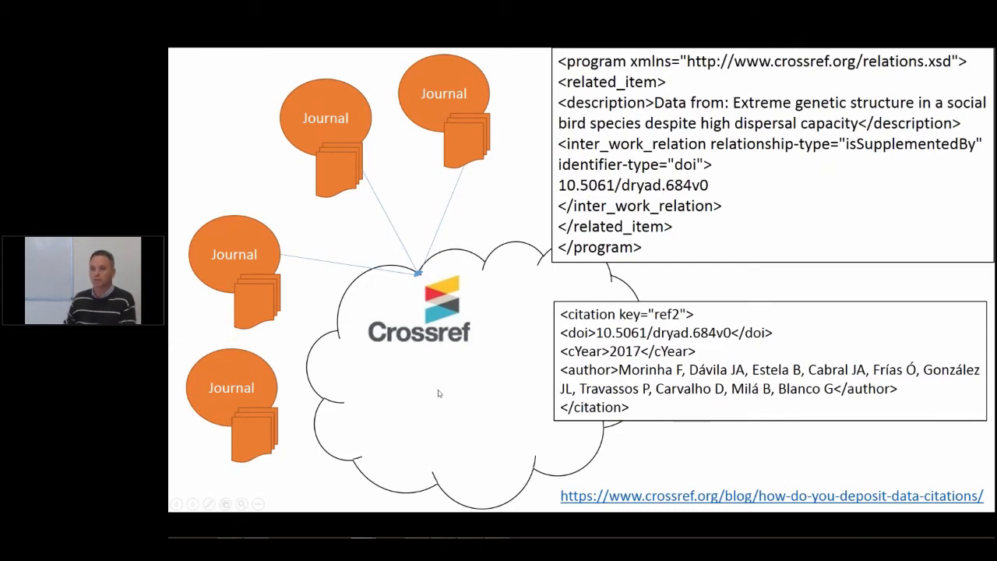
Step: Advance past the Crossref journal deposit slide with its relation and citation XML examples
key(Right)
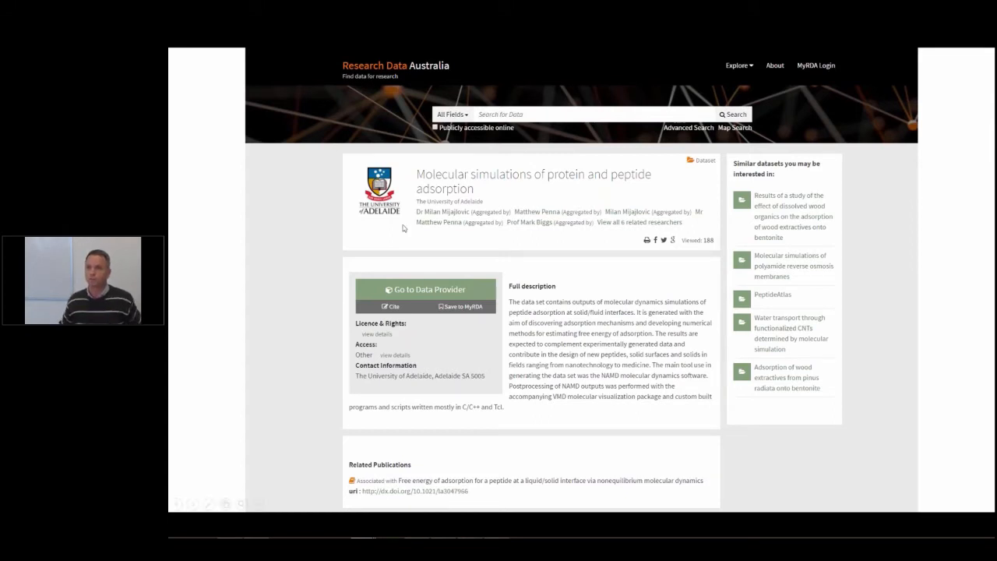
mouse_move(494, 193)
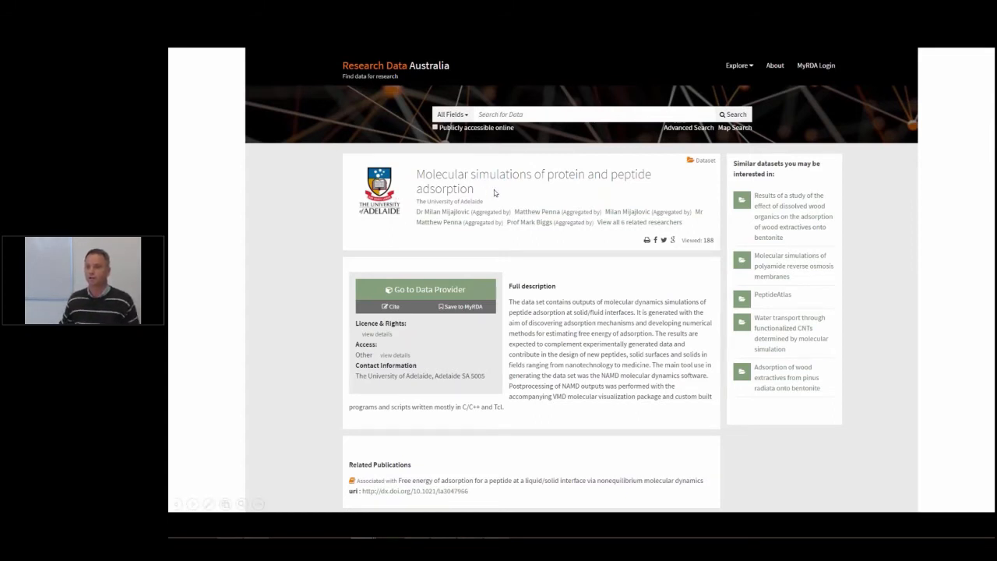
mouse_move(505, 200)
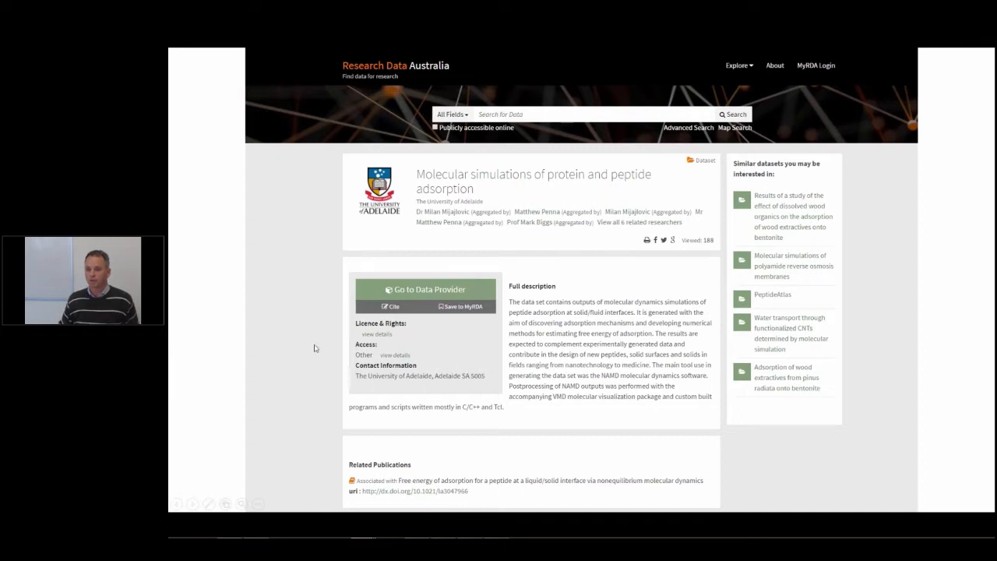
mouse_move(458, 472)
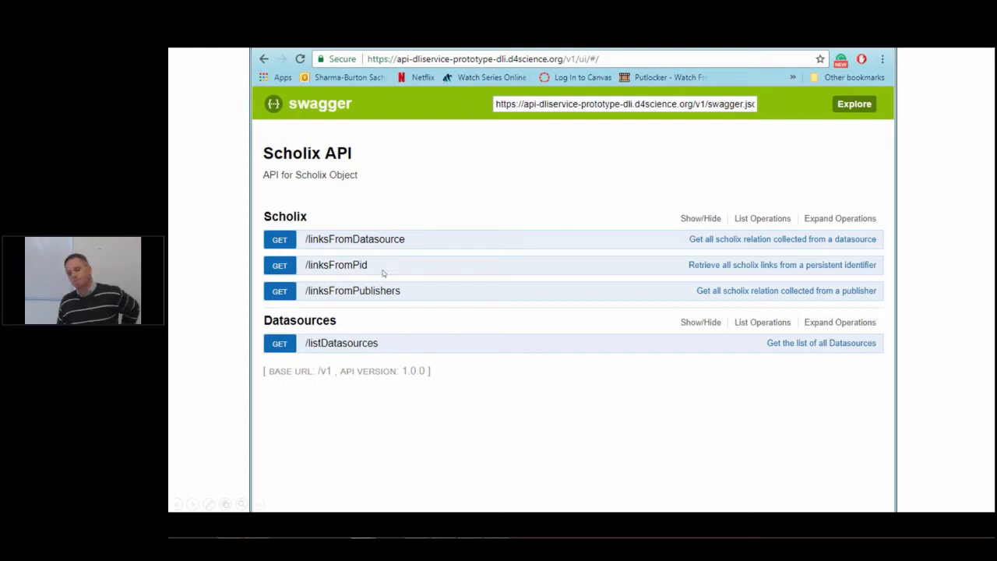
mouse_move(318, 272)
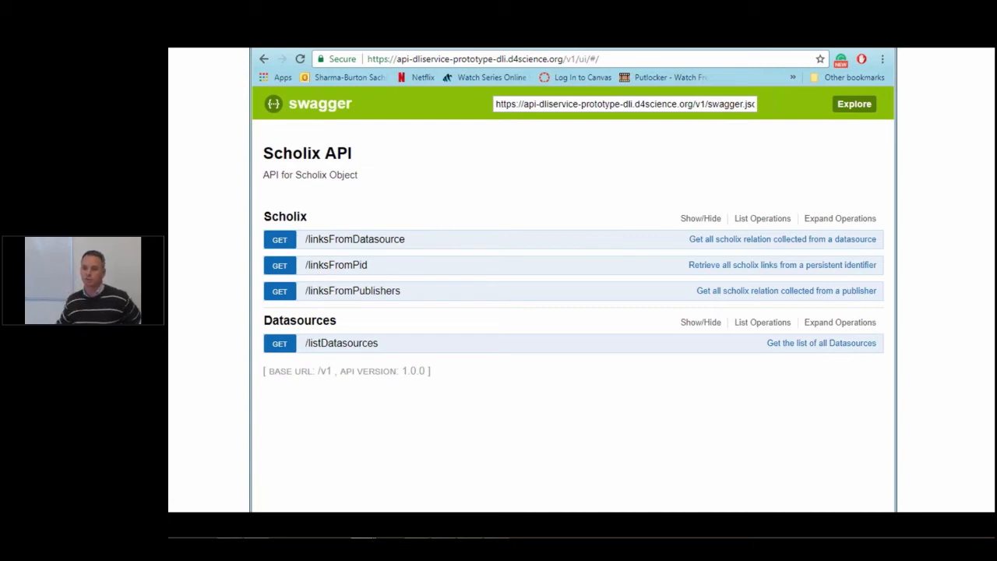
mouse_move(516, 325)
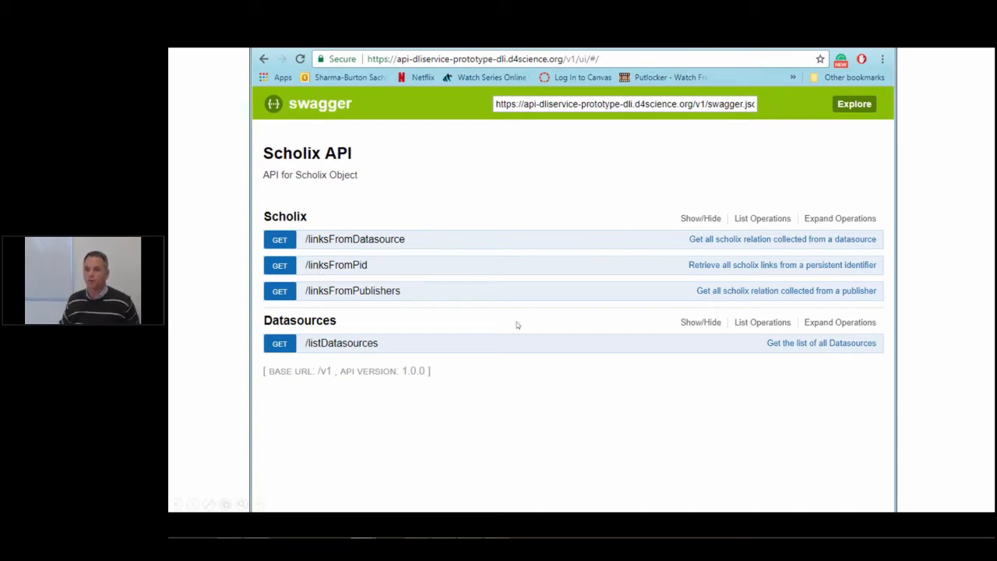